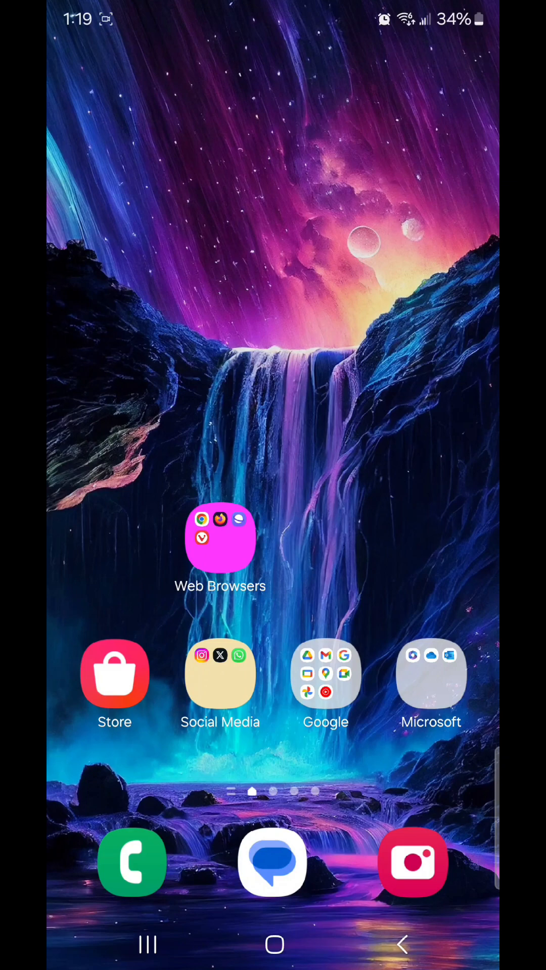
# Open the Apps screen and swipe through its pages of installed apps
pyautogui.scroll(3)
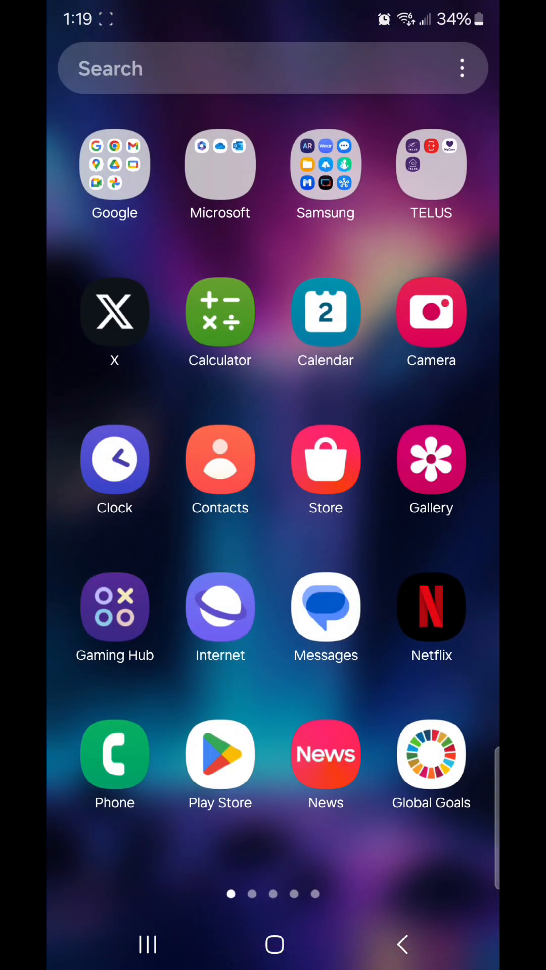
pyautogui.hscroll(-3)
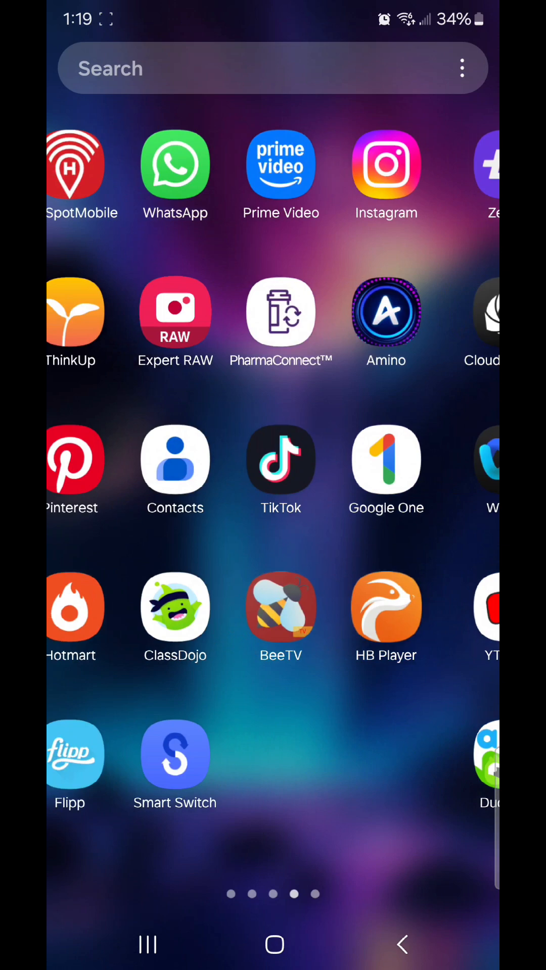
pyautogui.hscroll(-3)
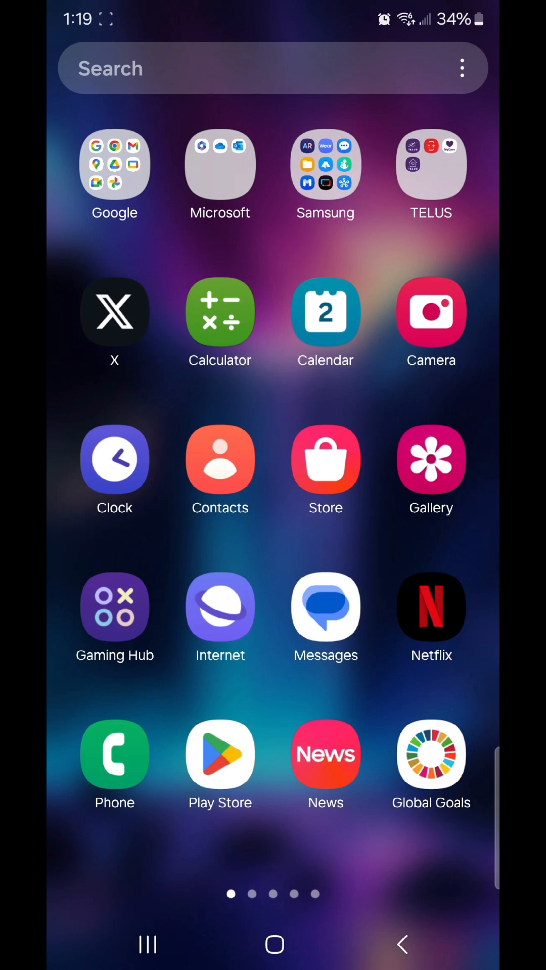
# Launch Gaming Hub and open Settings from its three-dot menu
pyautogui.click(114, 607)
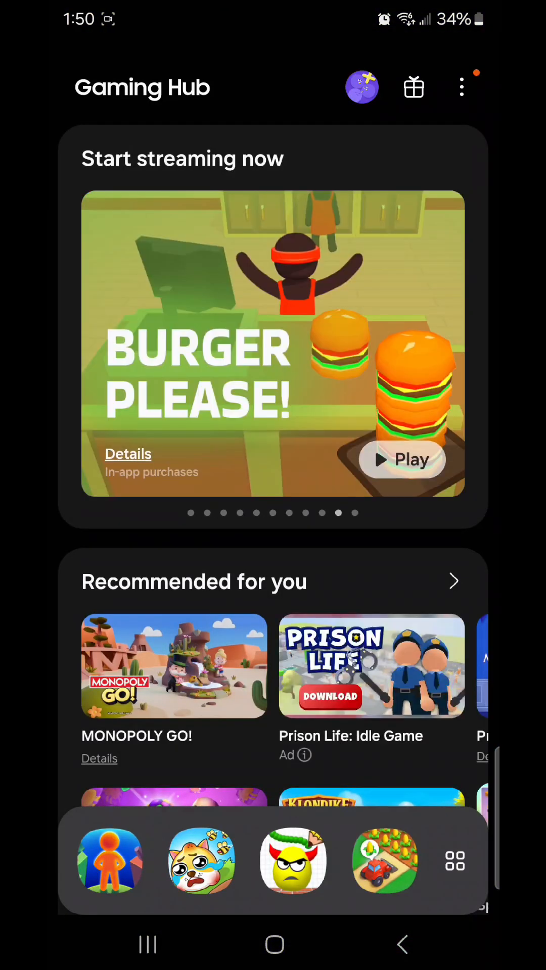
pyautogui.click(461, 87)
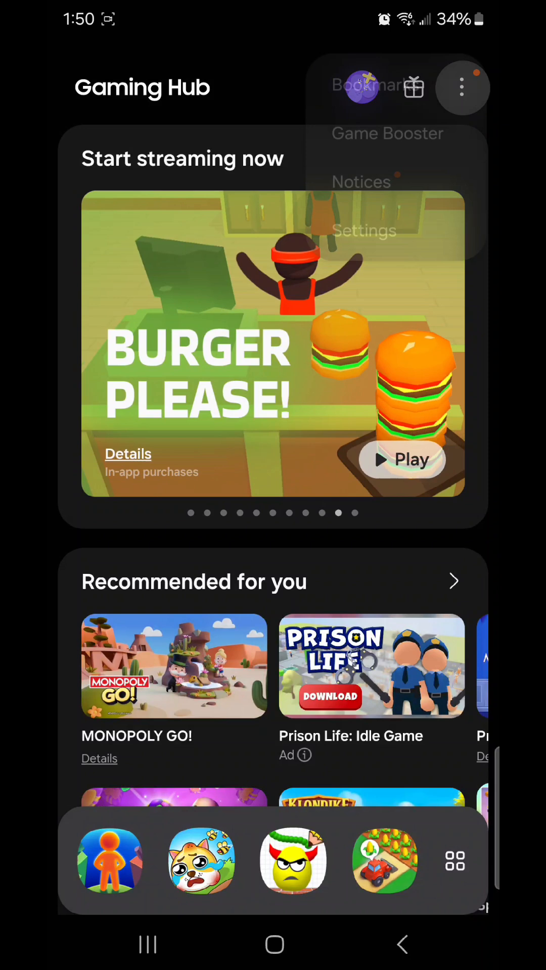
pyautogui.click(364, 230)
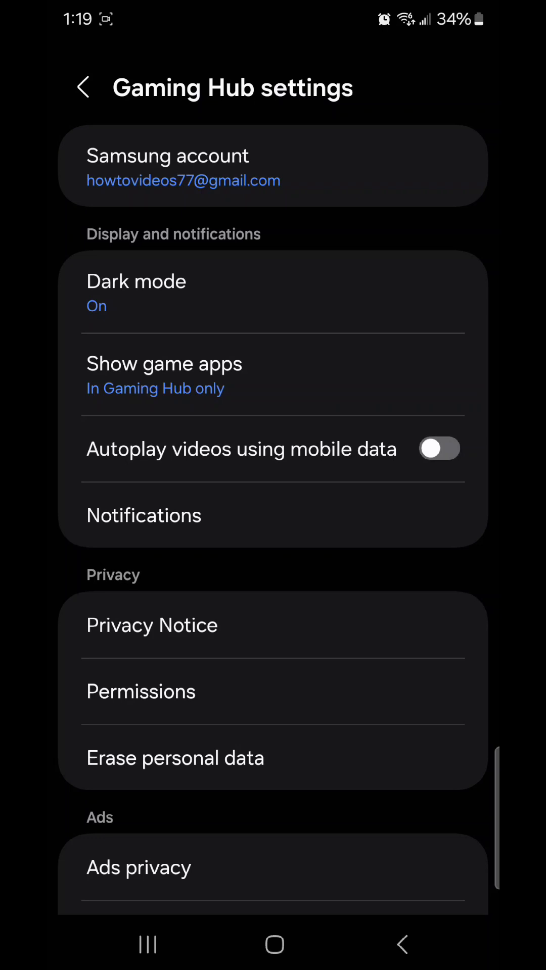
# Set Show game apps to 'In Gaming Hub and the Home and Apps screens'
pyautogui.click(164, 363)
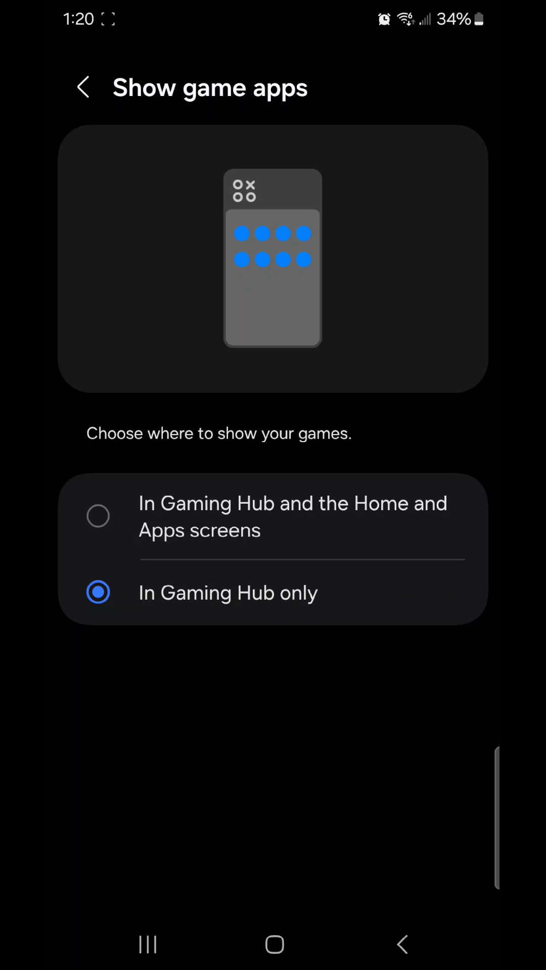
pyautogui.click(97, 516)
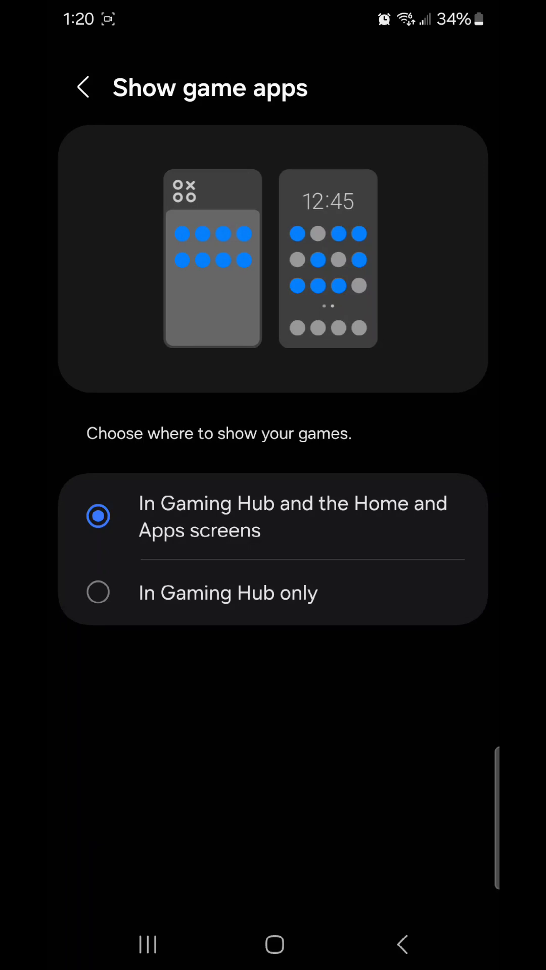
pyautogui.click(83, 87)
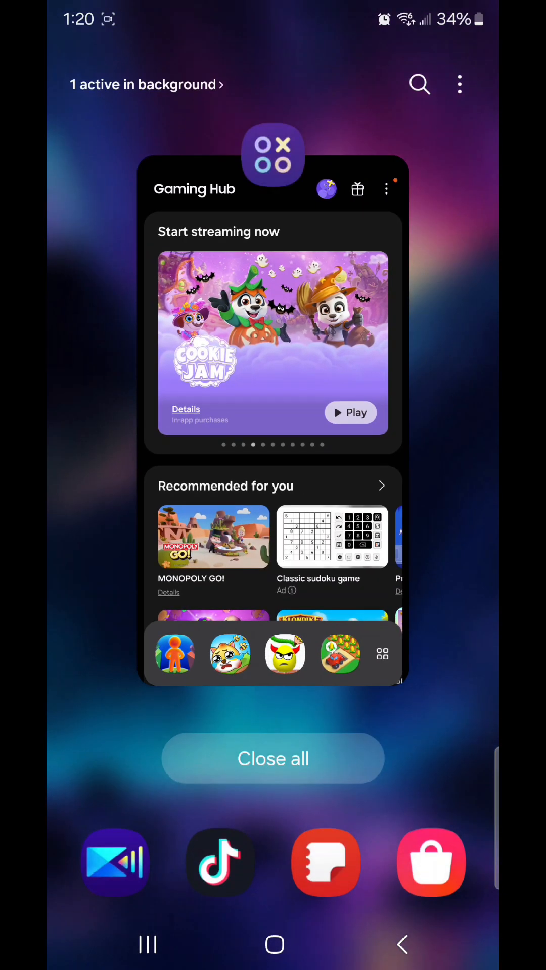
# Close all recent apps to return to the home screen
pyautogui.click(273, 944)
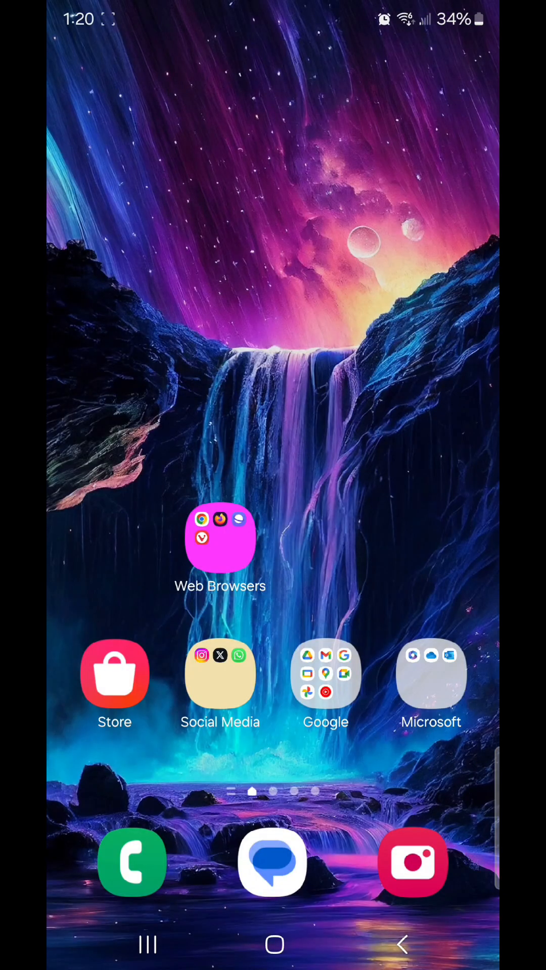